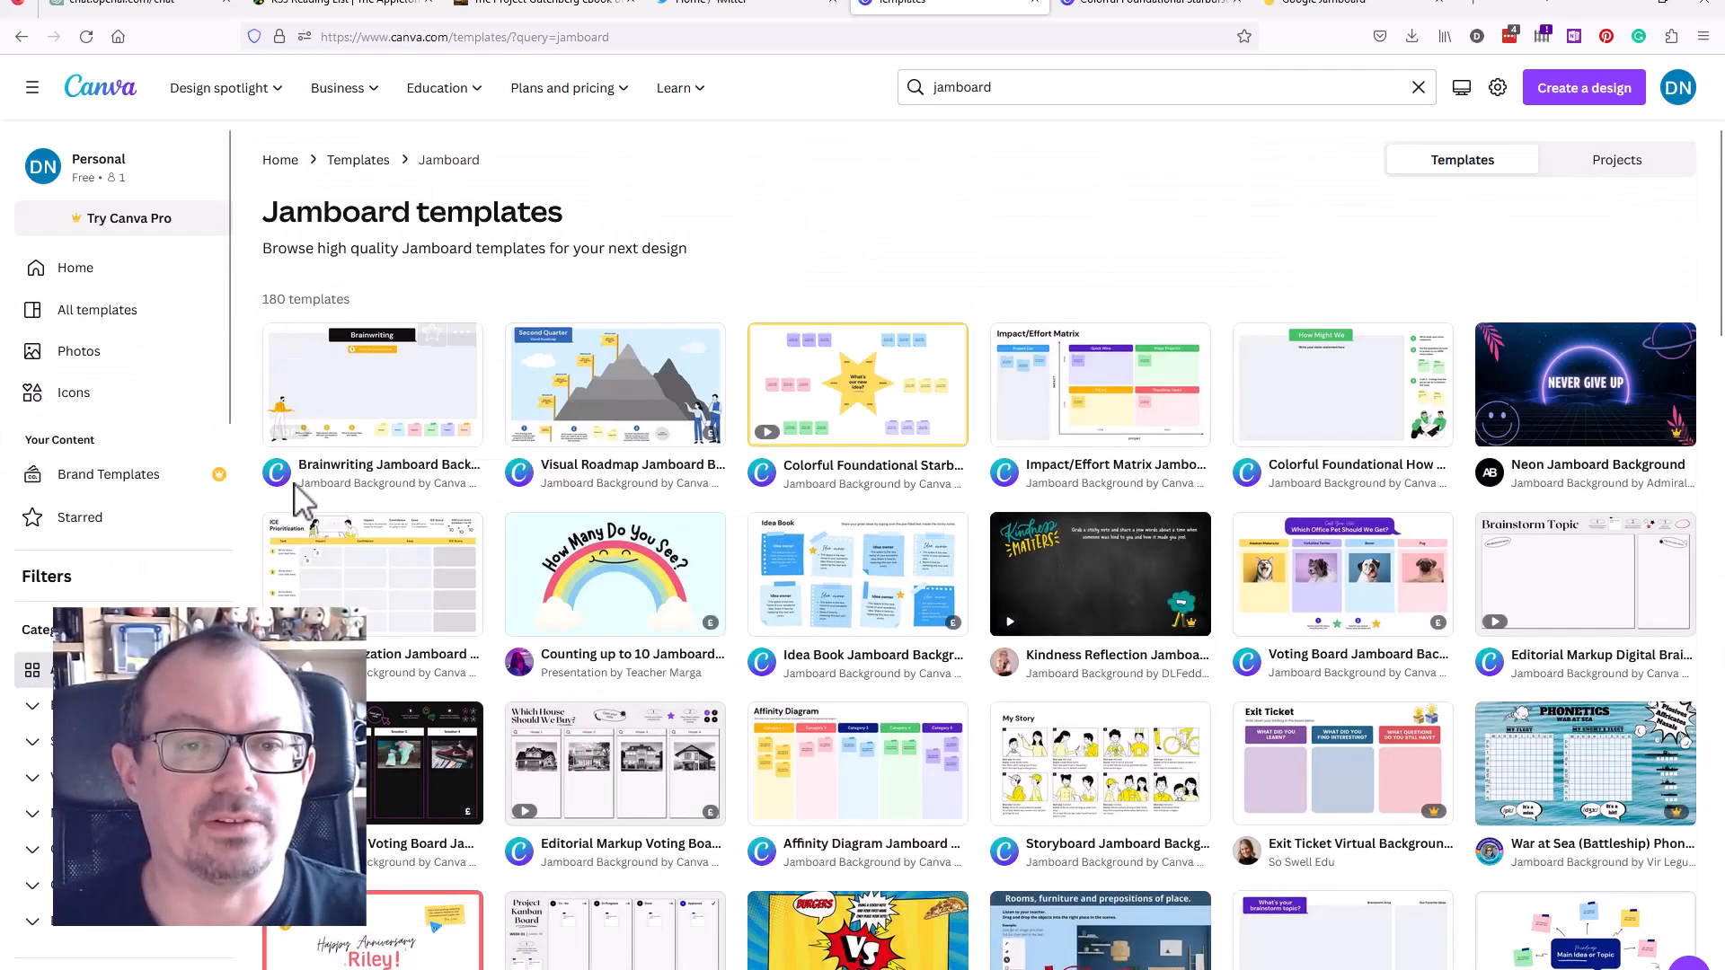
# - Start a new design from the Colorful Foundational Starbursting Jamboard template
pyautogui.click(857, 385)
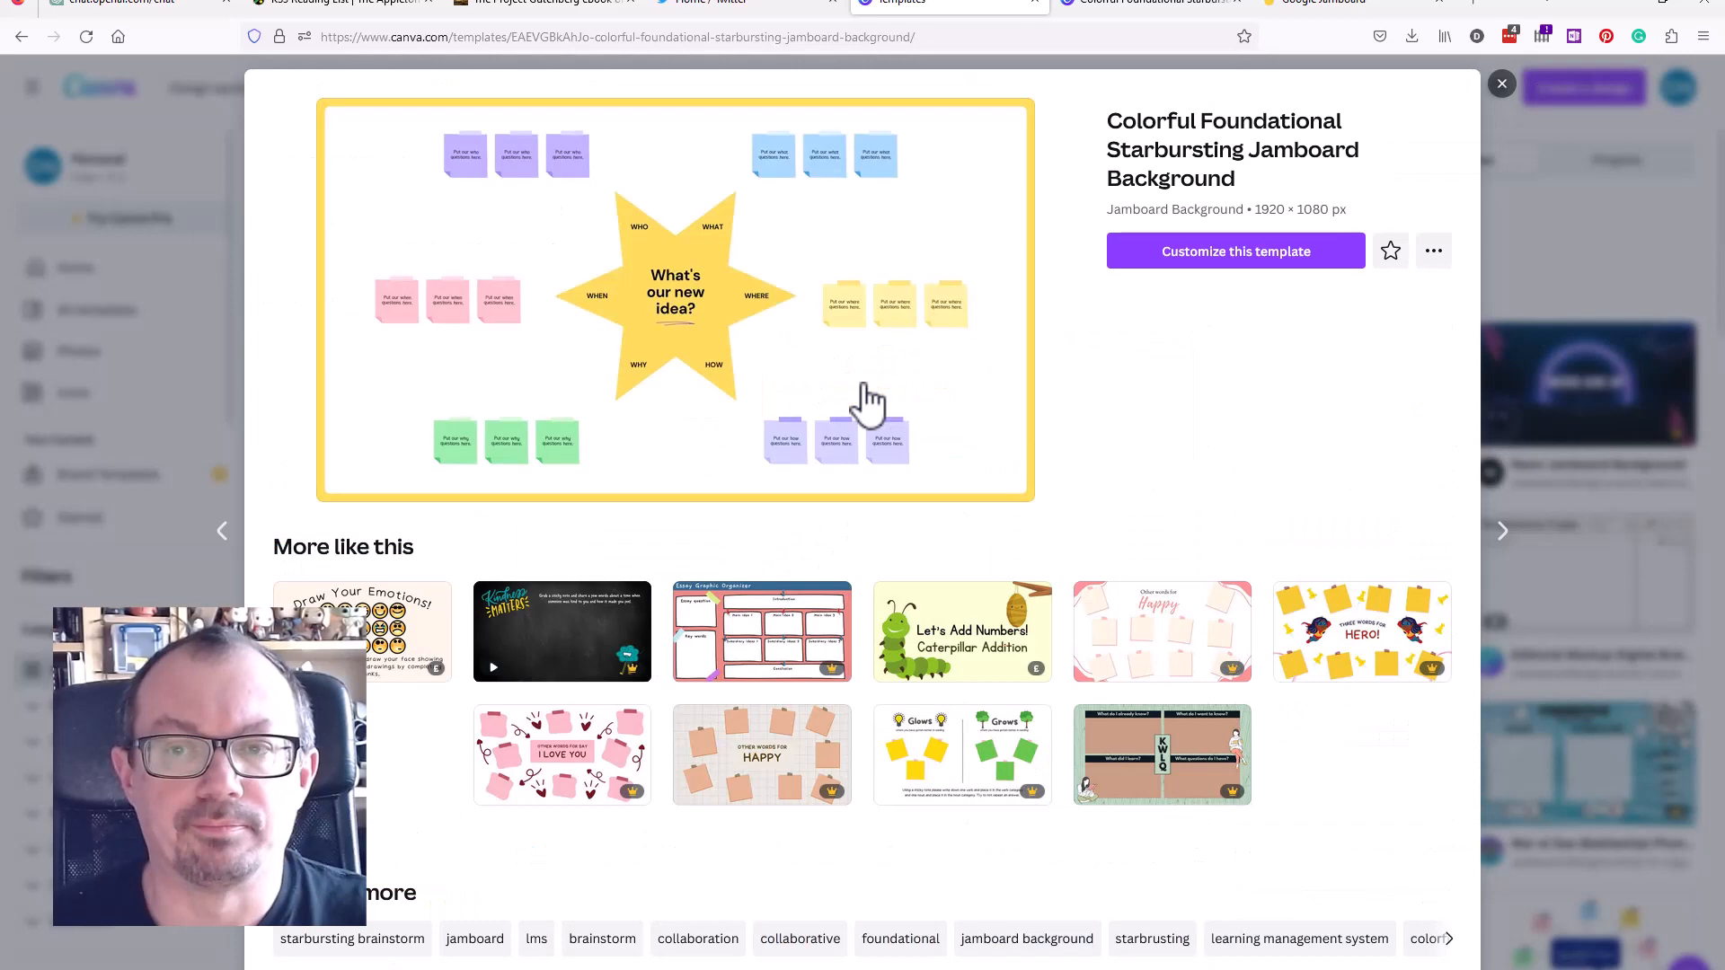
pyautogui.click(1234, 252)
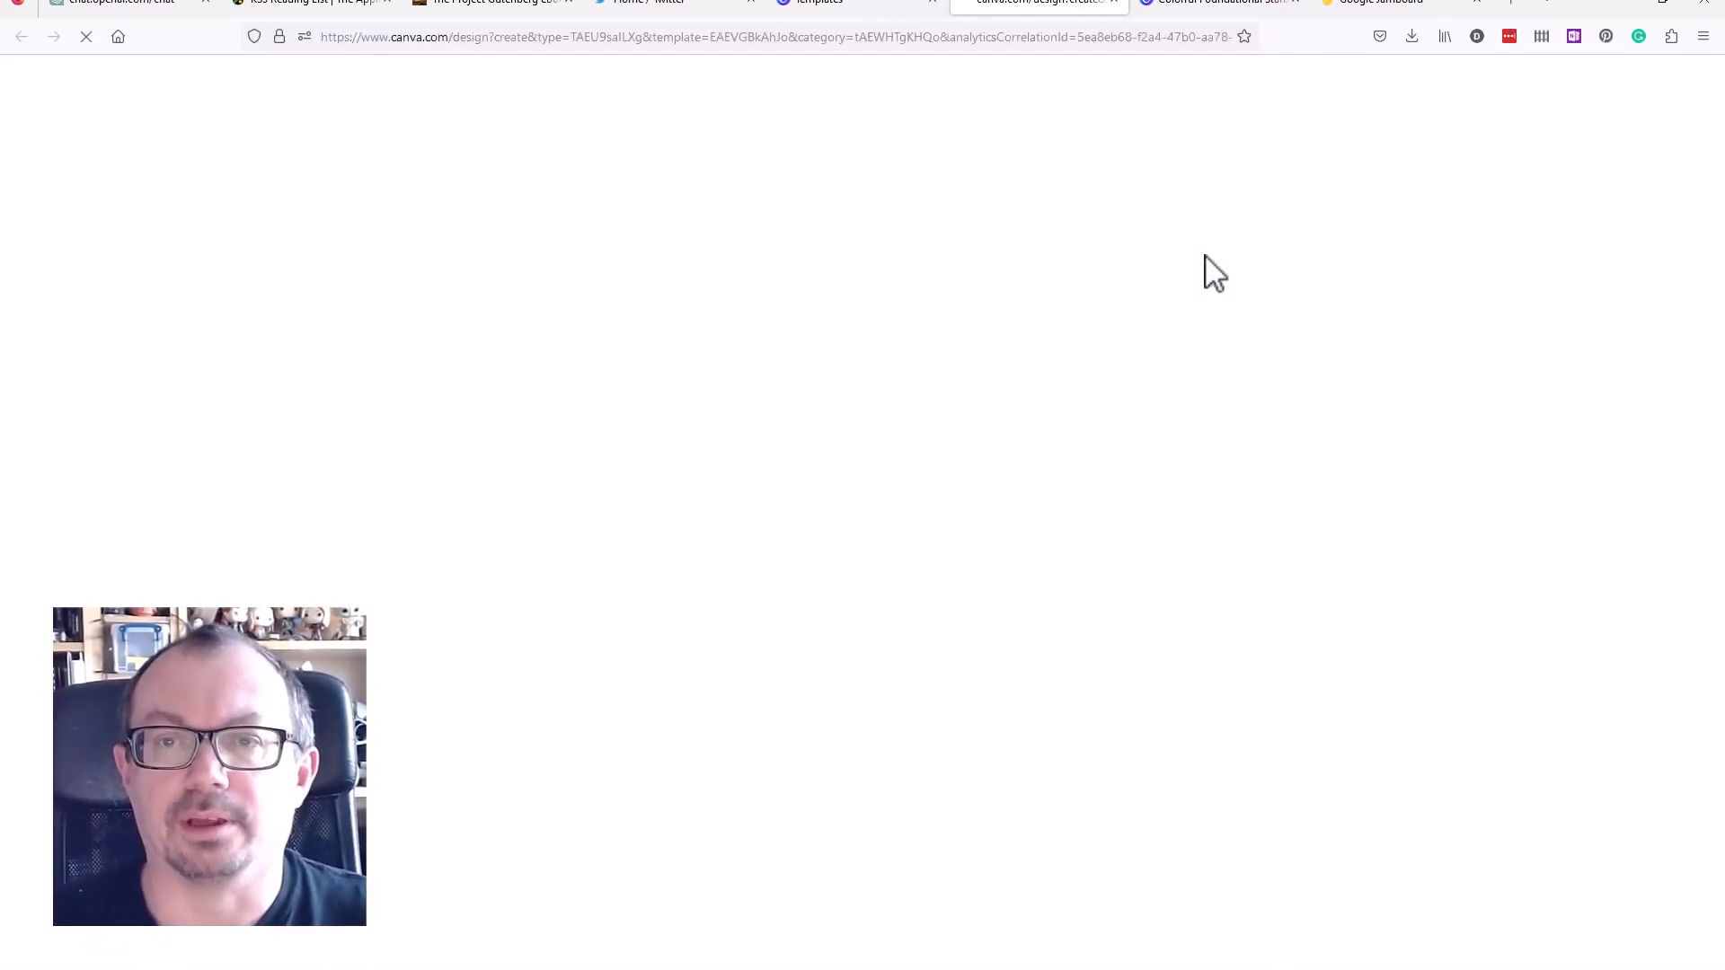
# - Reach the design's download settings via Share and show the file type choices
pyautogui.click(1684, 80)
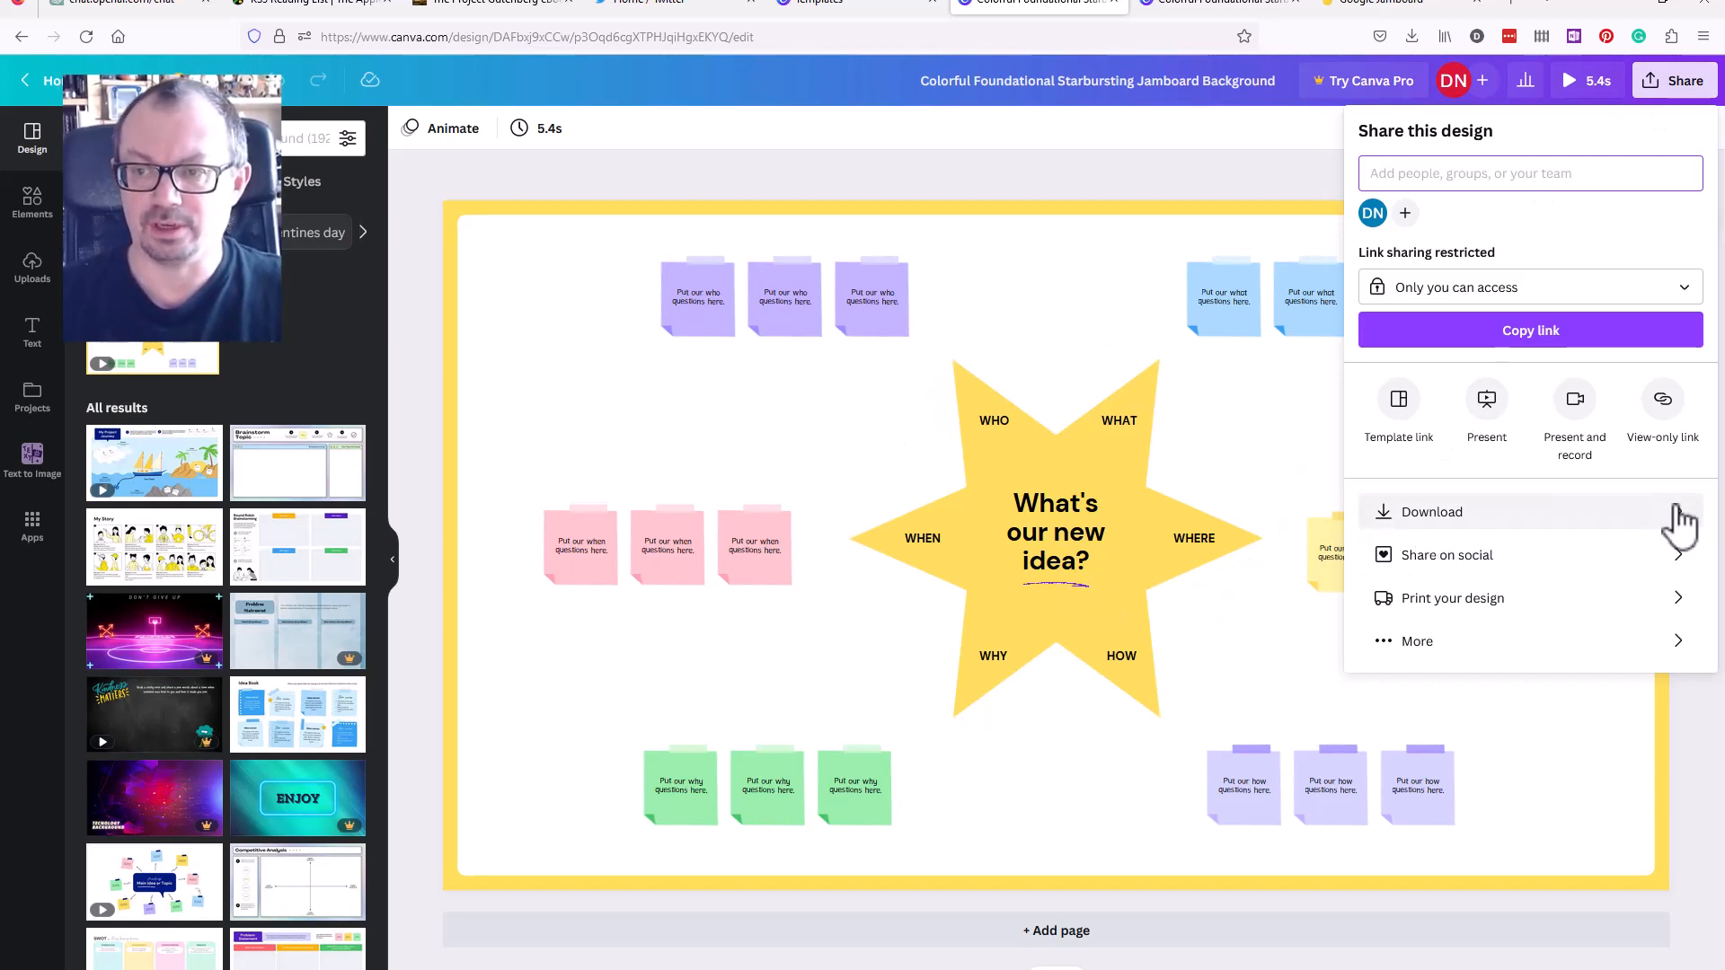
pyautogui.click(1432, 512)
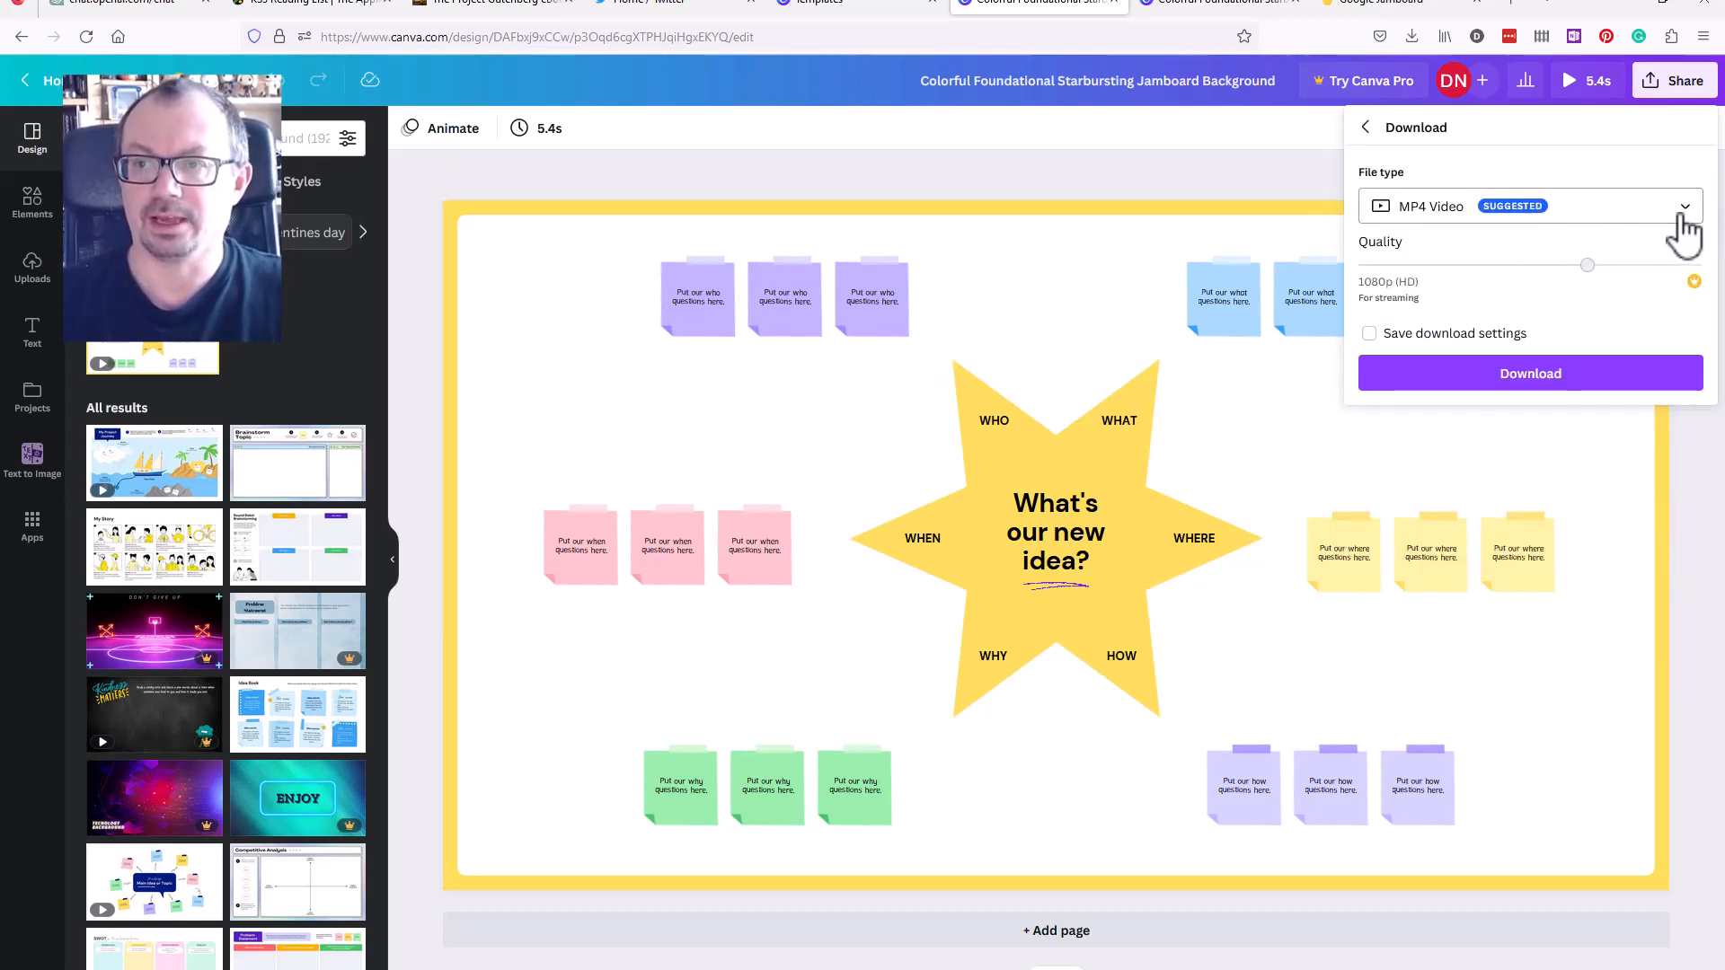
pyautogui.click(1529, 205)
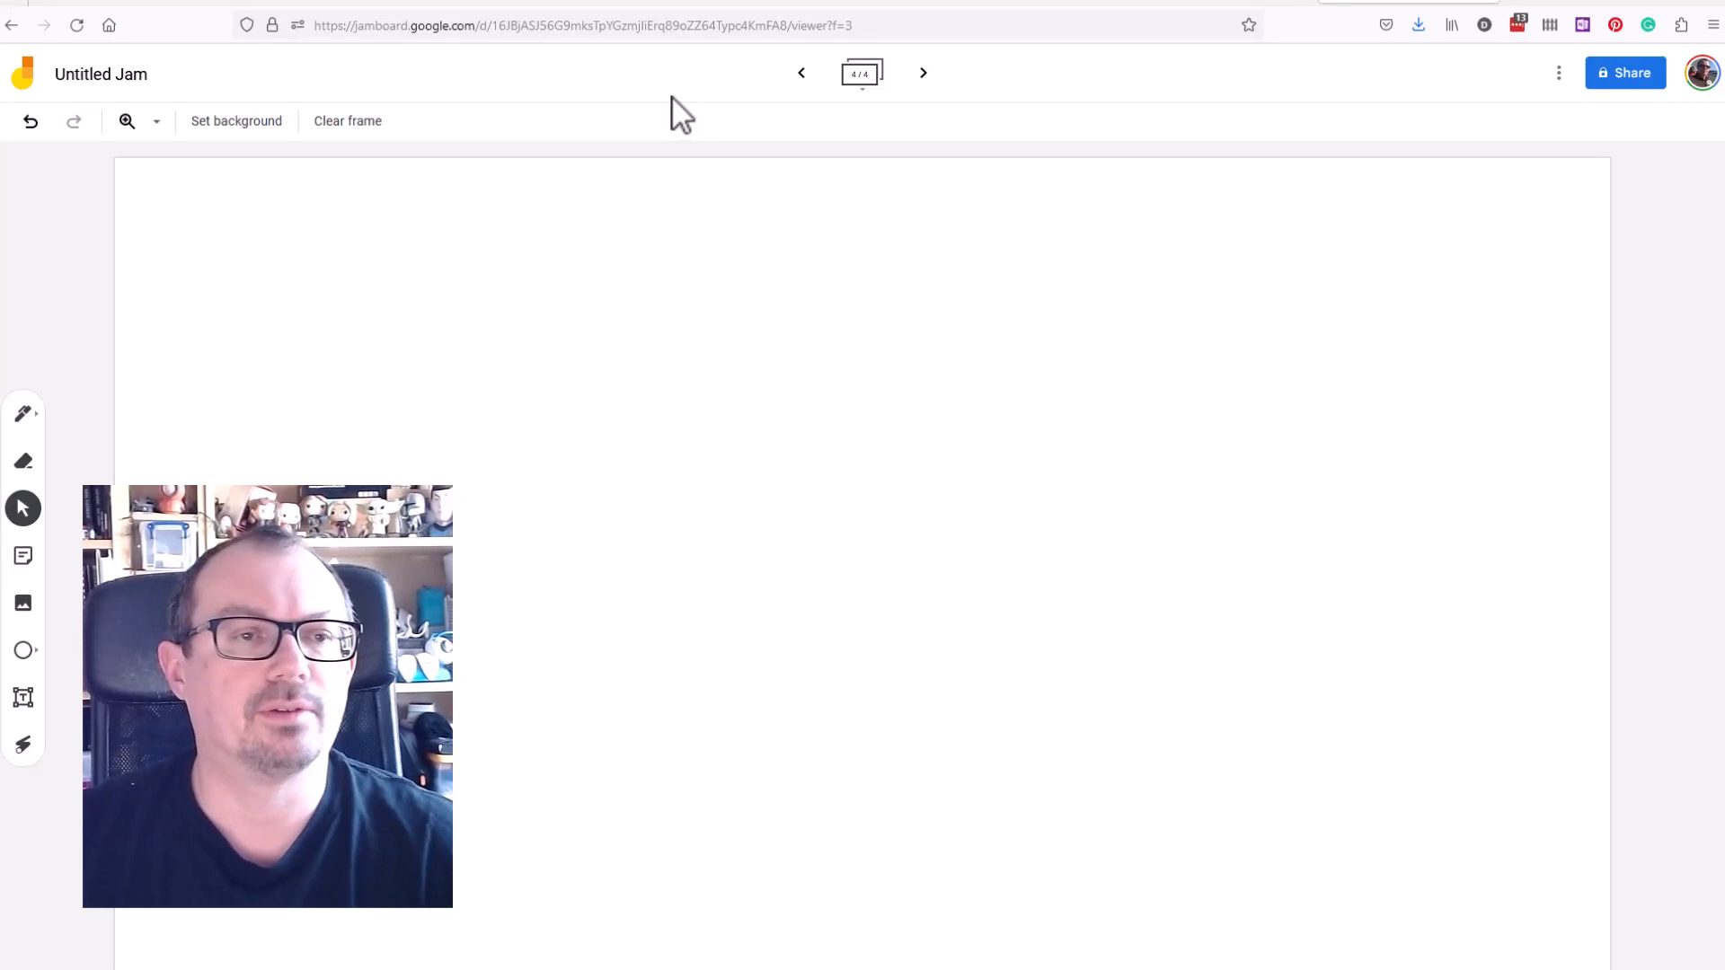
pyautogui.moveTo(235, 121)
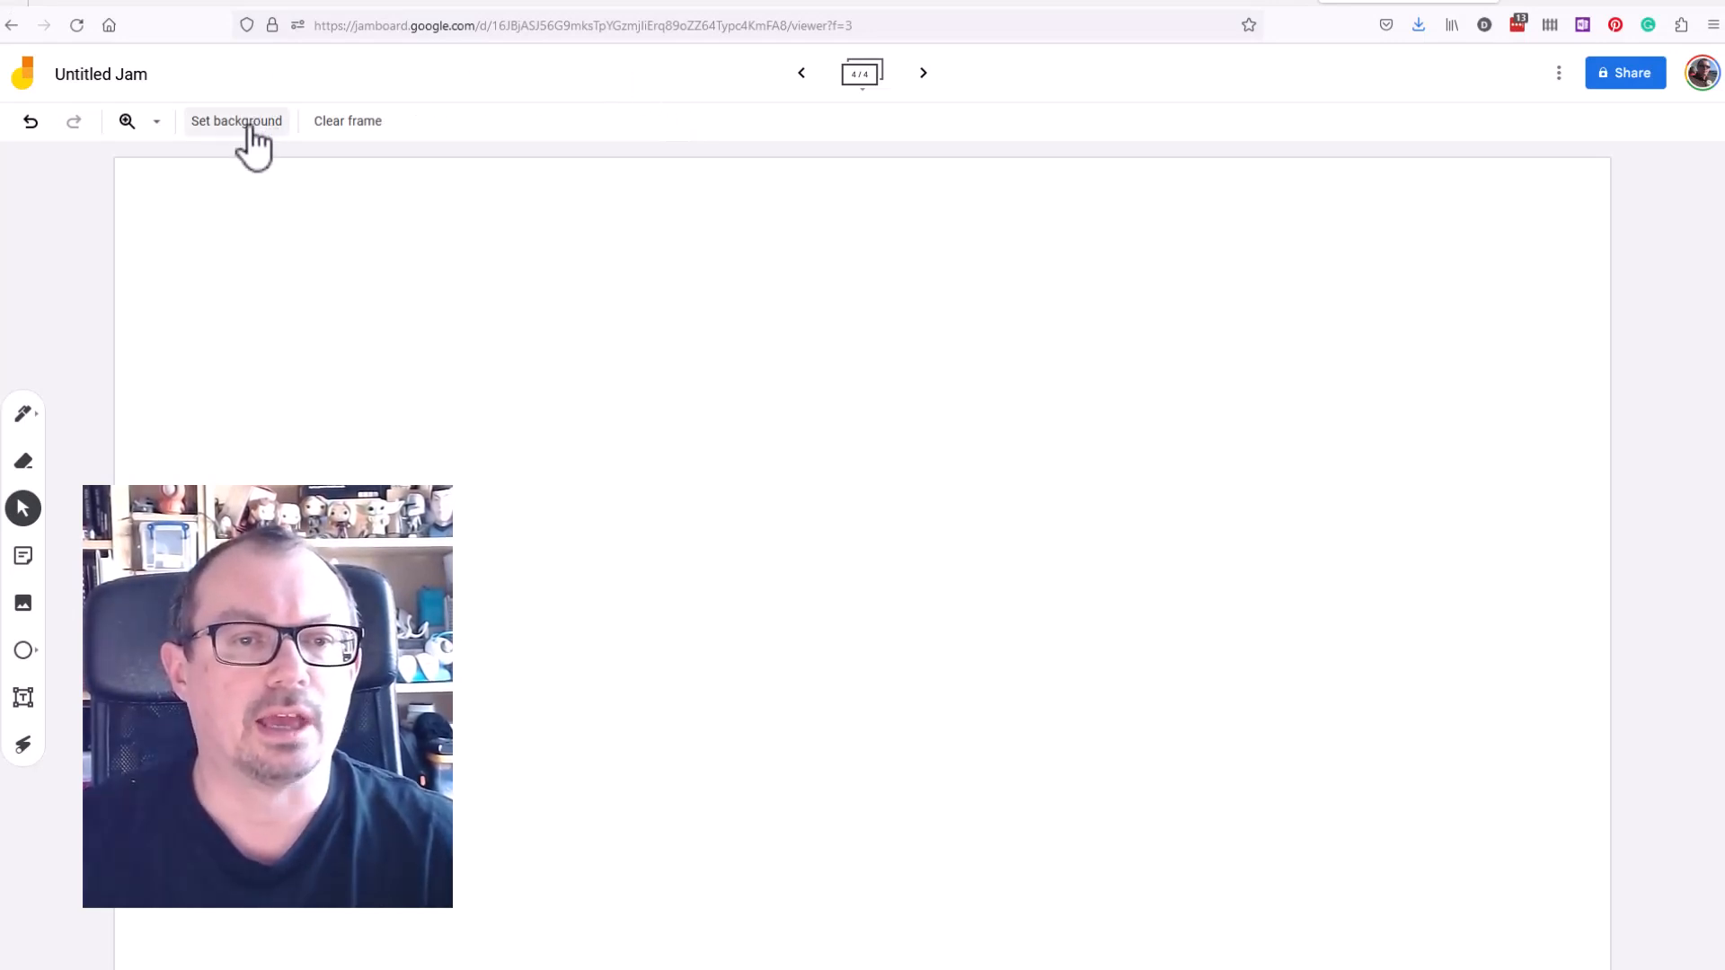
# - Set the frame background to the uploaded starbursting template image
pyautogui.click(236, 121)
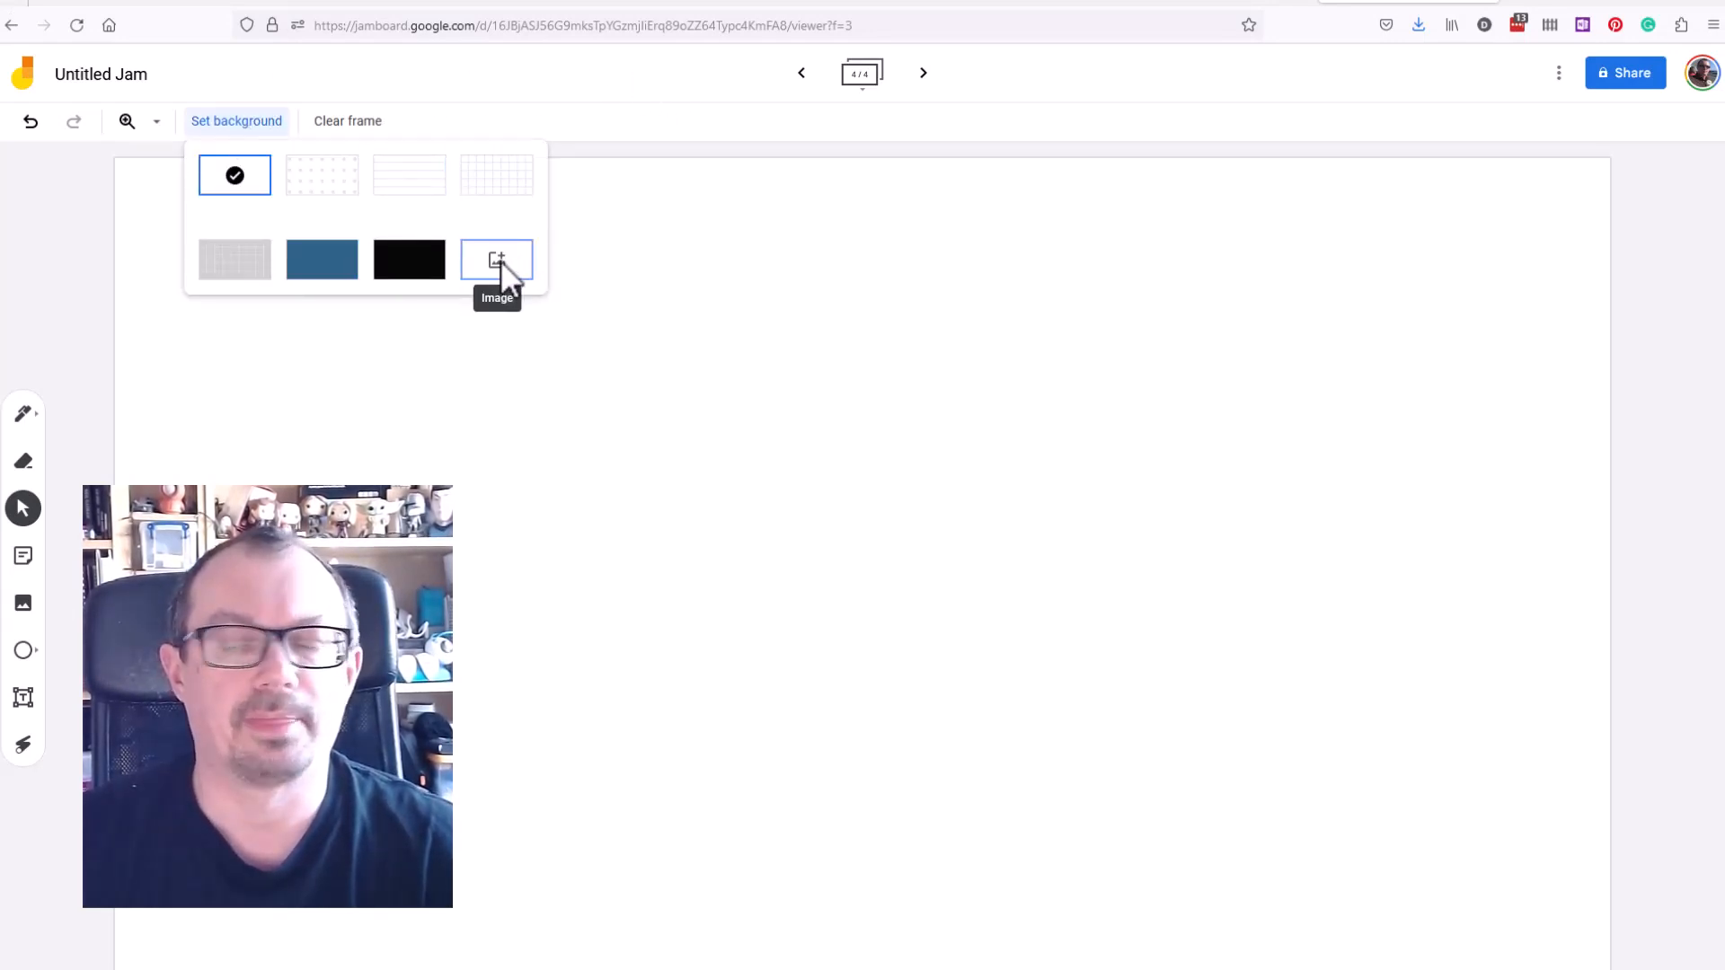
pyautogui.click(496, 259)
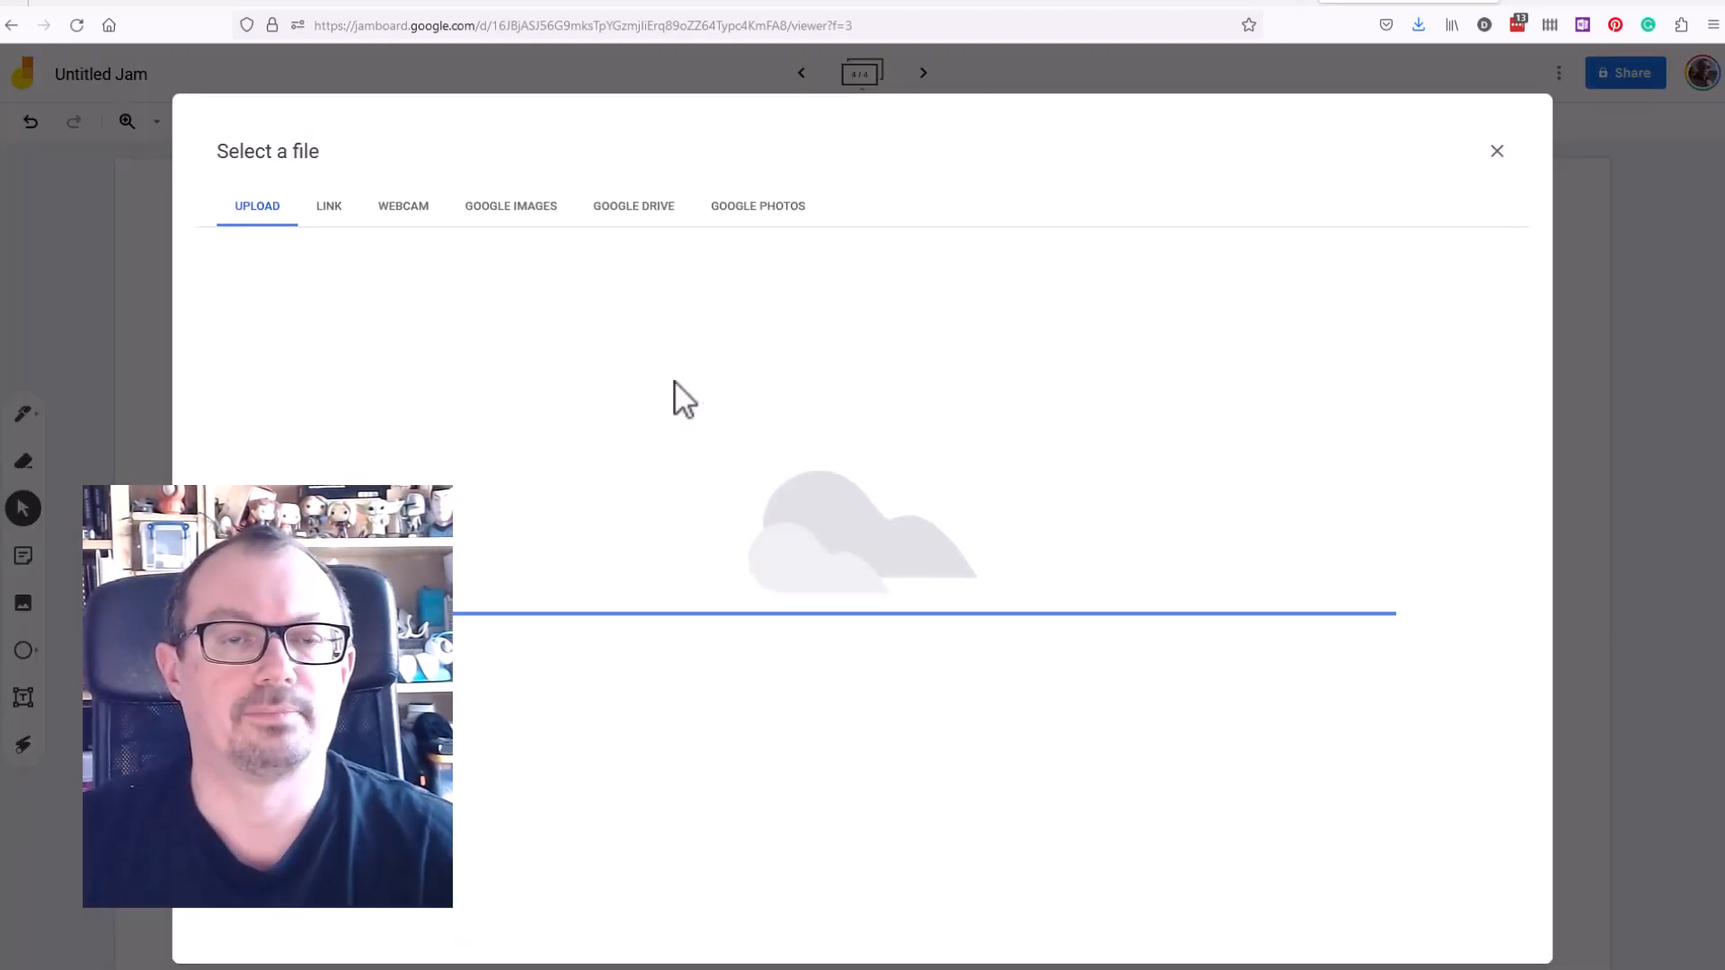
pyautogui.click(1497, 151)
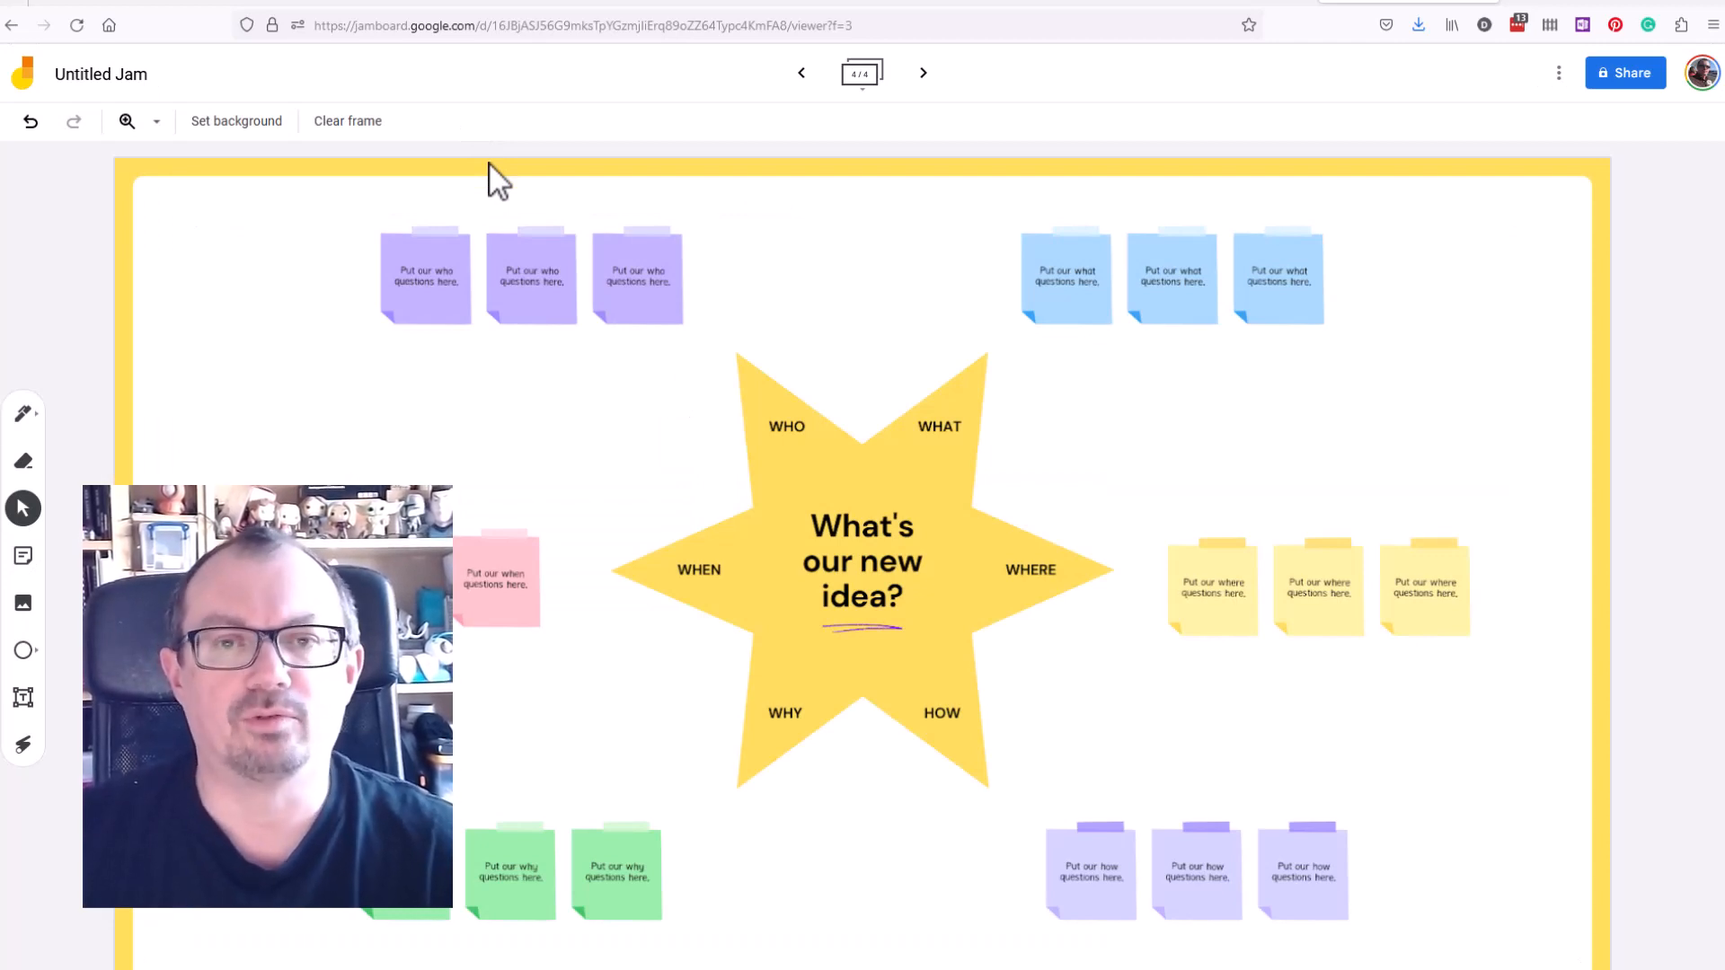
pyautogui.moveTo(782, 327)
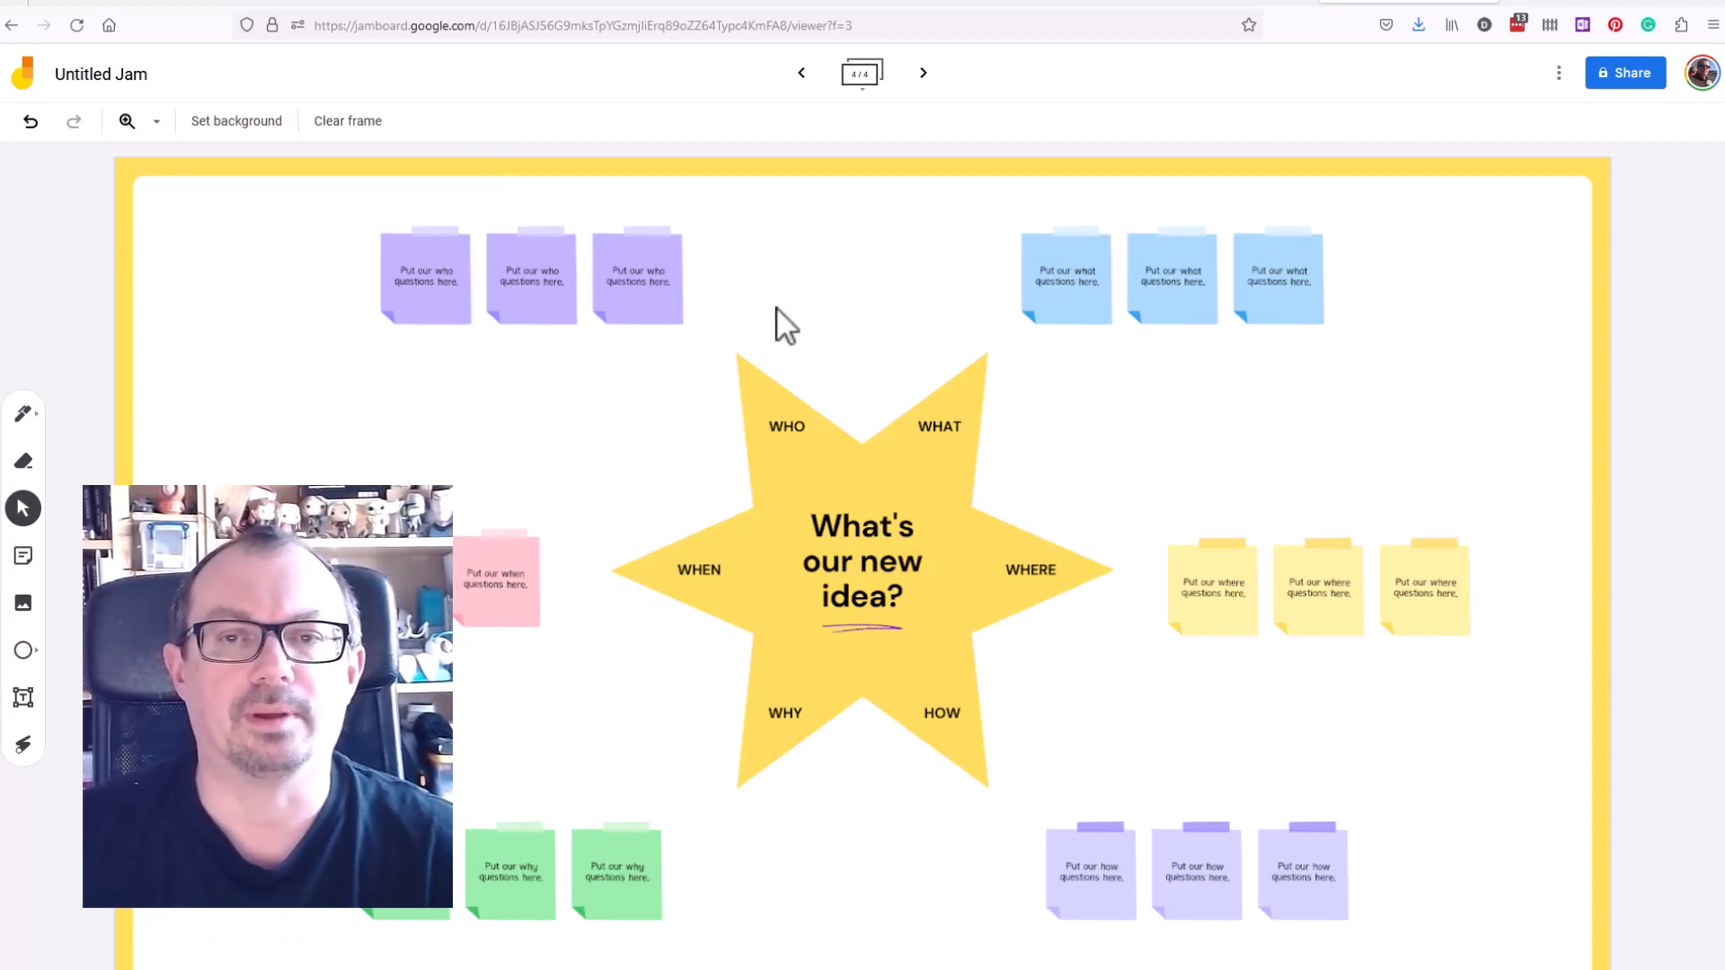
# - Duplicate frame 4 from the frame bar to create a matching fifth frame
pyautogui.click(860, 72)
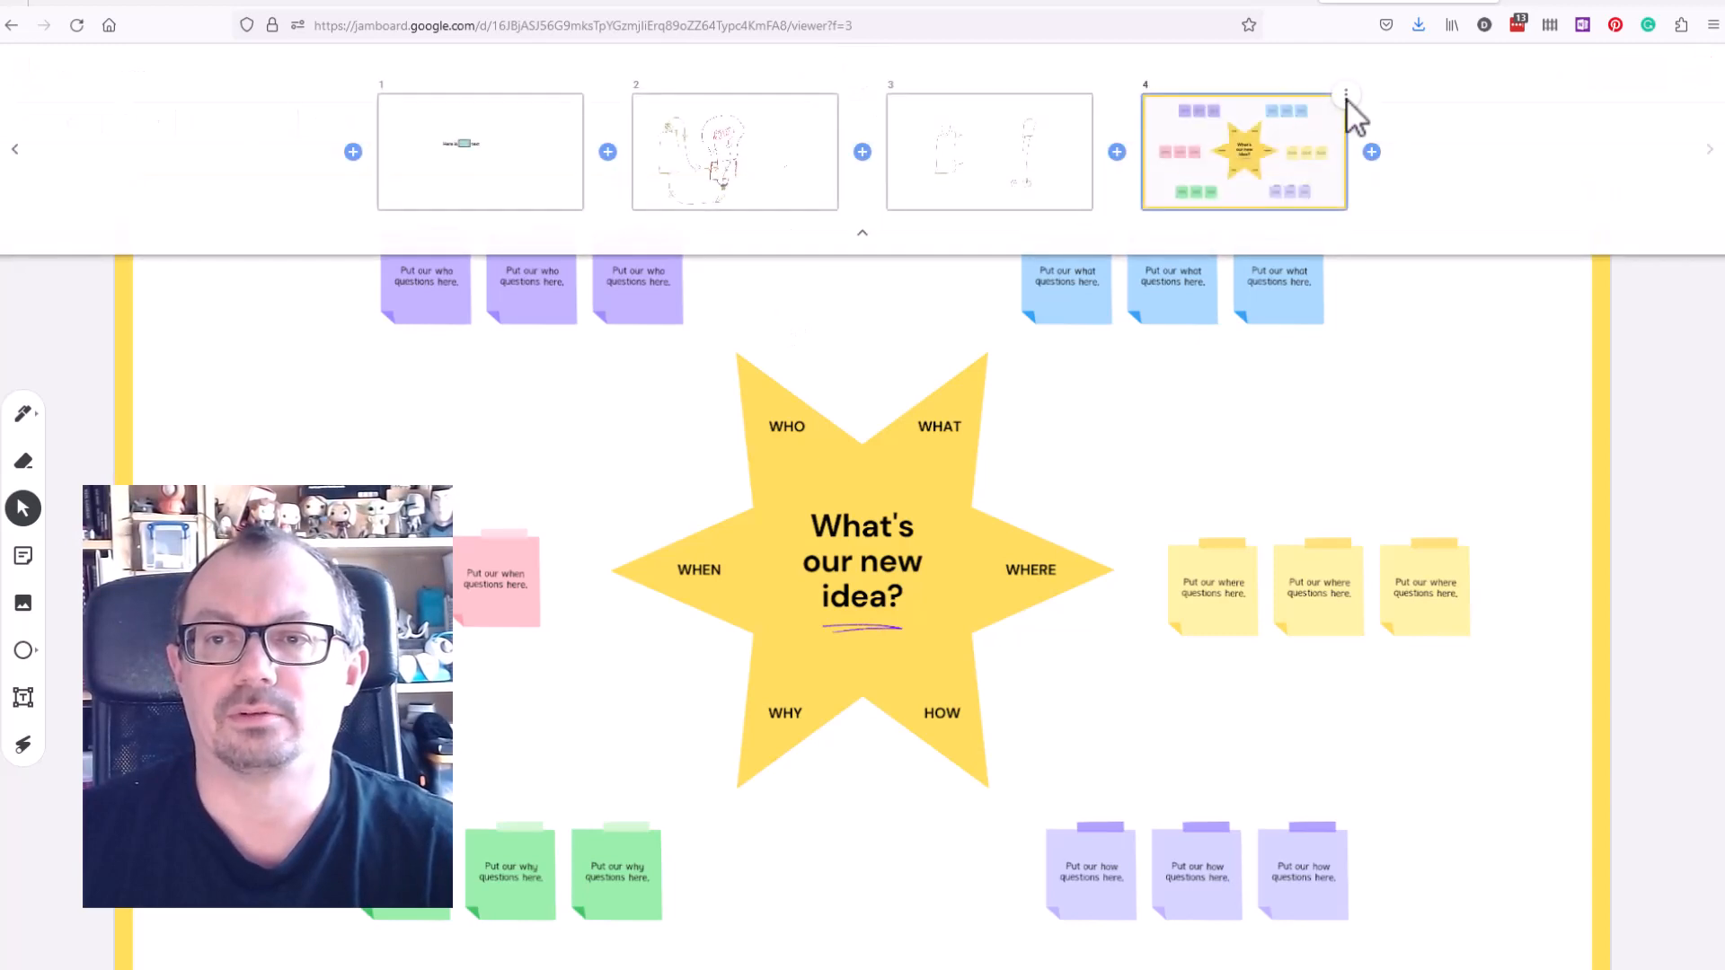
pyautogui.click(1346, 95)
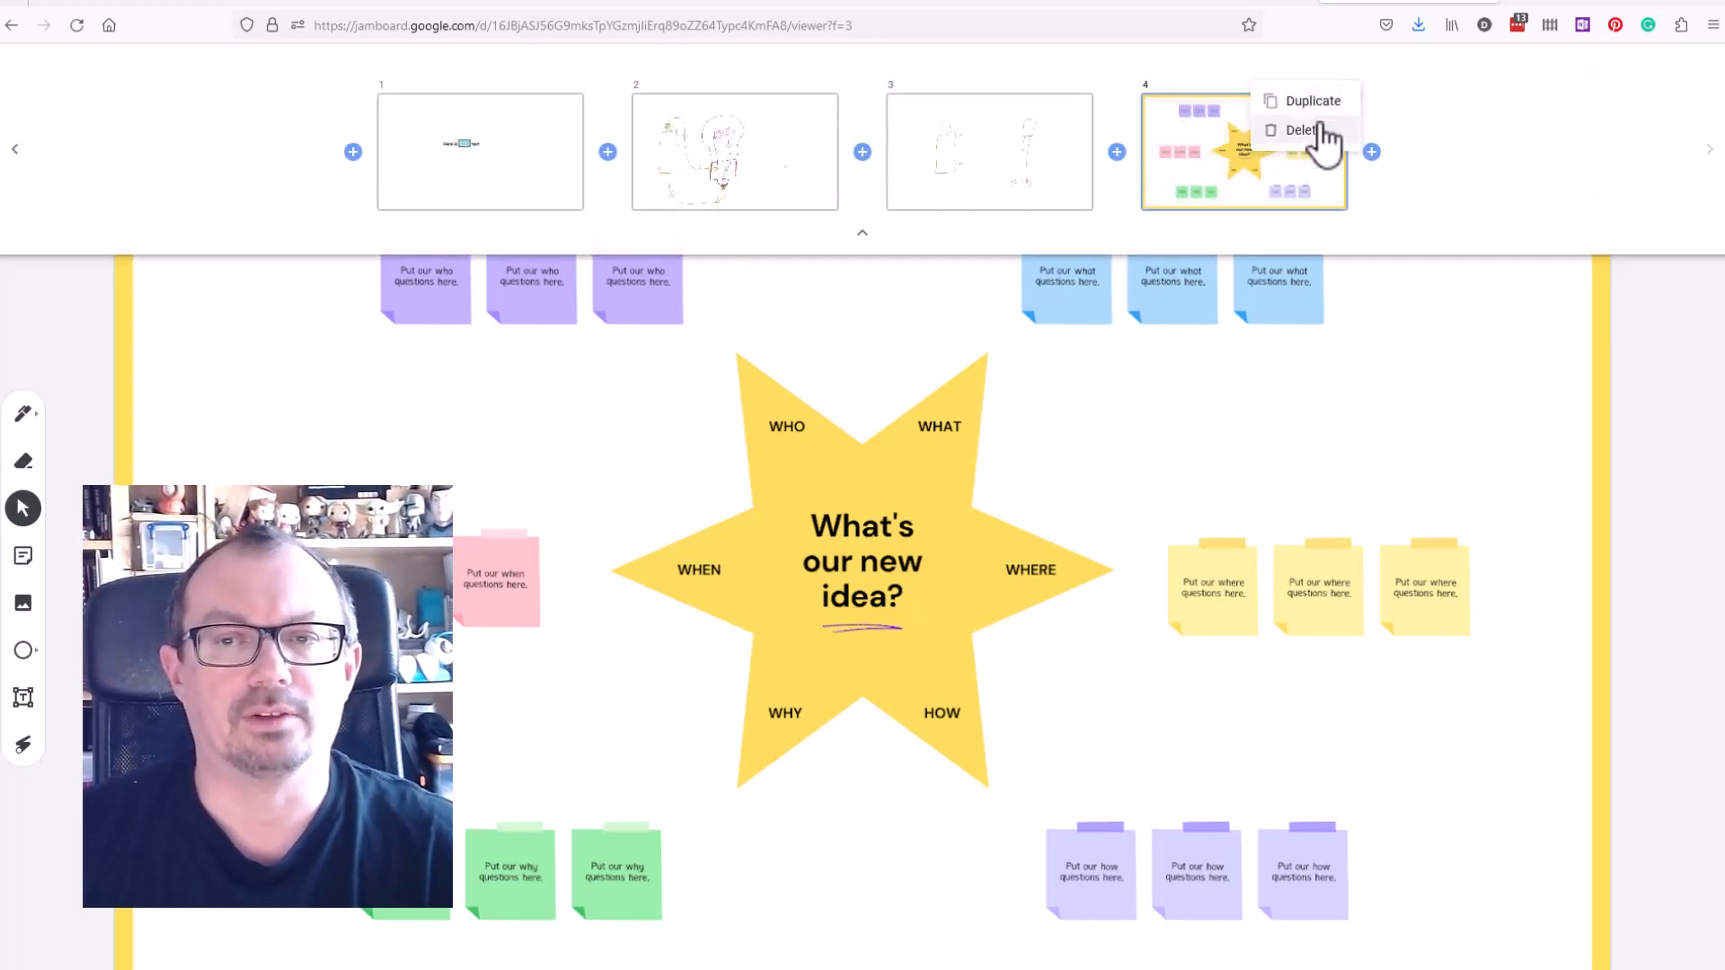
pyautogui.click(1312, 101)
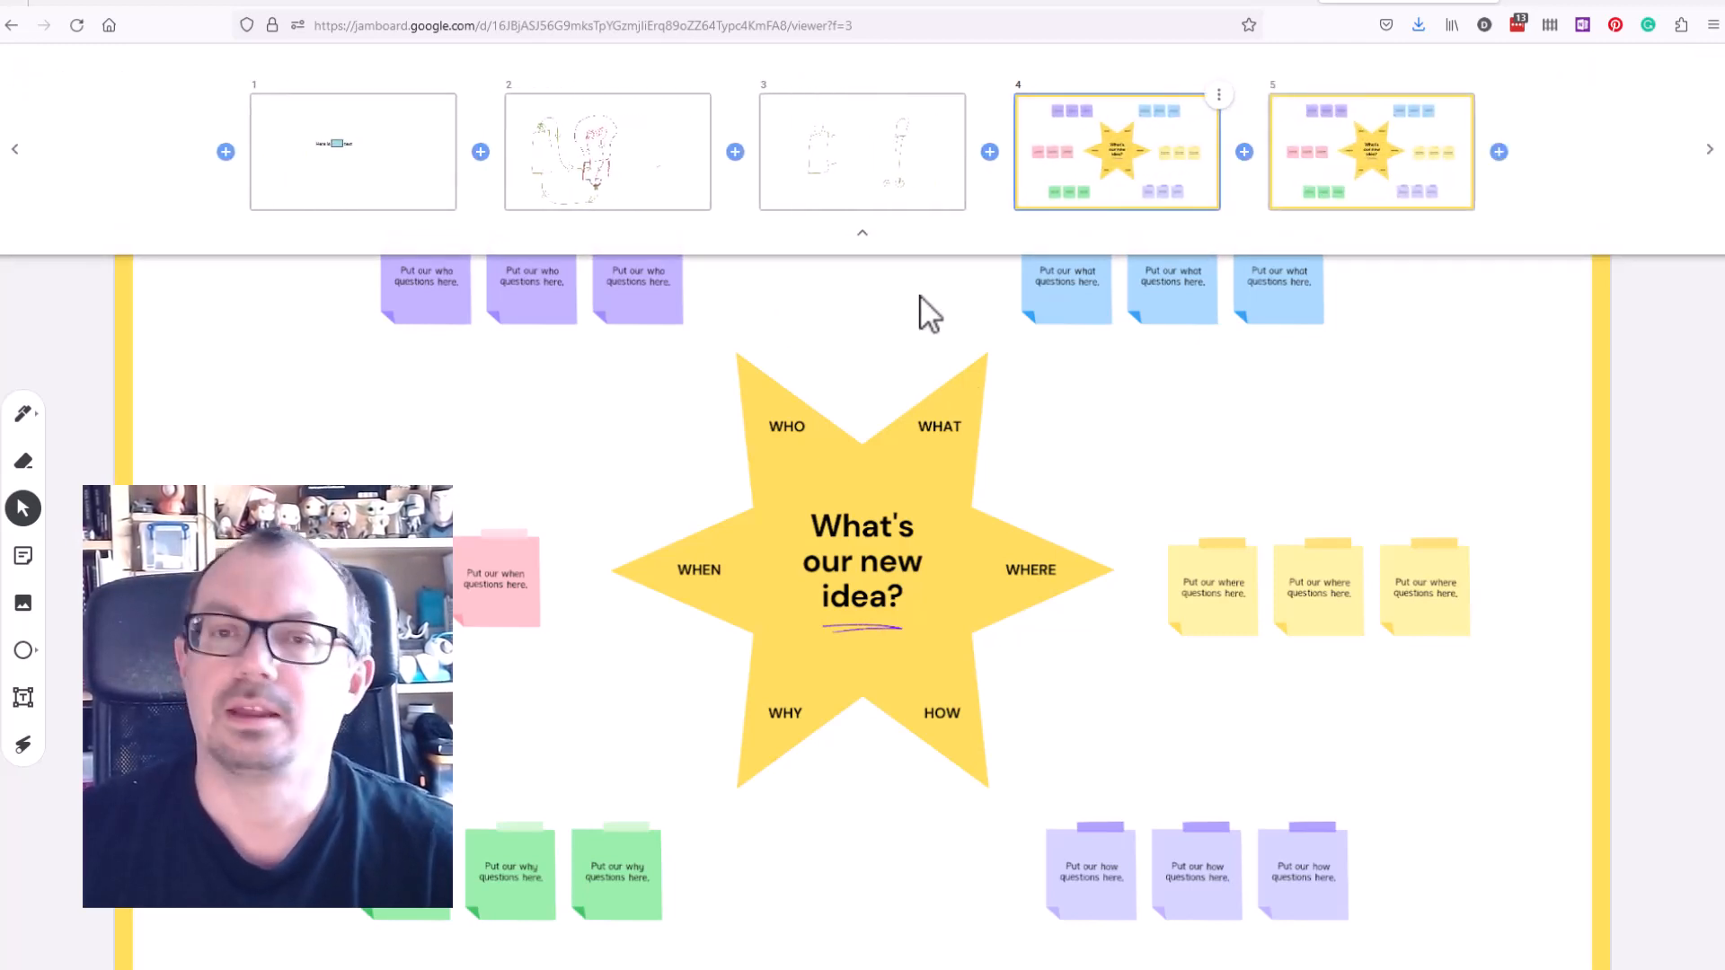